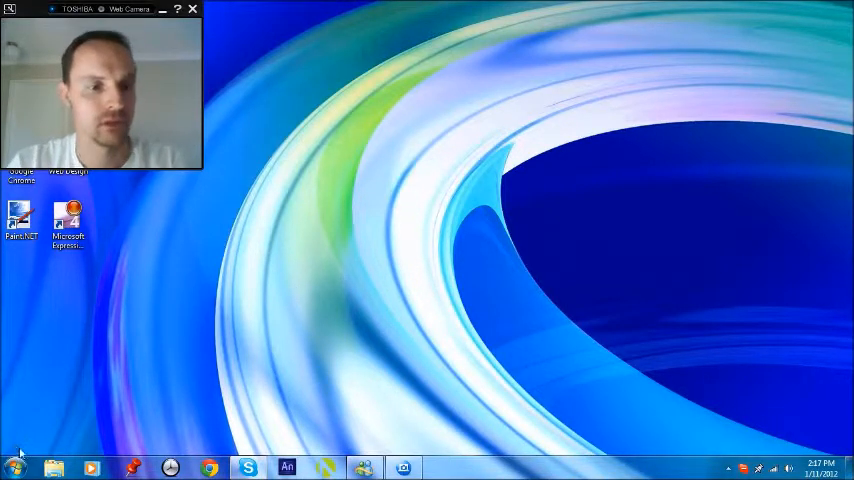
Search the Start menu for 'note' to find Notepad.
click(14, 468)
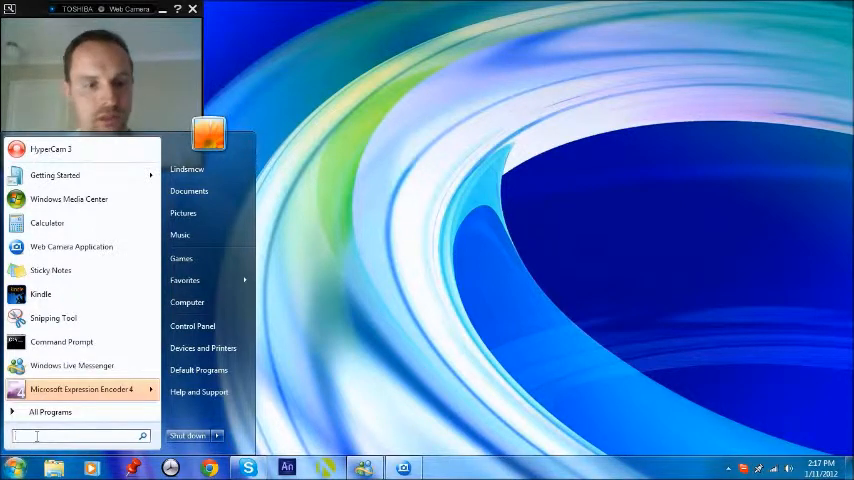
text(note)
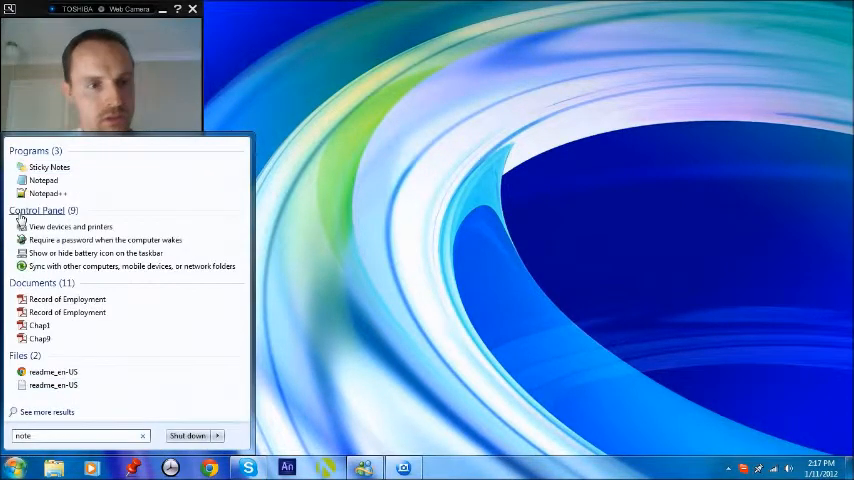
mouse_move(44, 180)
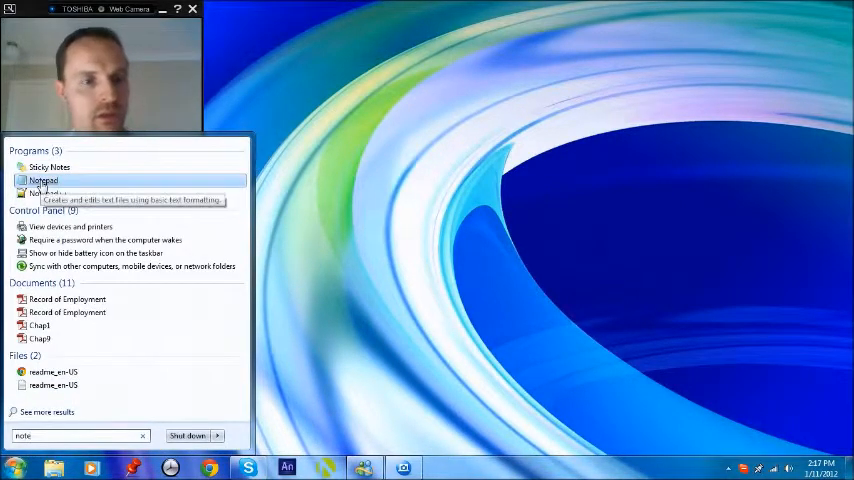
mouse_move(48, 194)
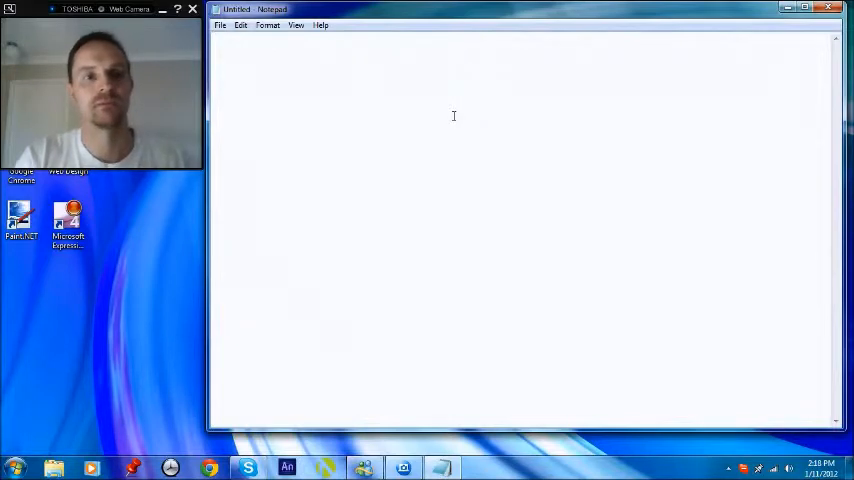
Write hello in the new document and start saving it via Save As.
text(he'l)
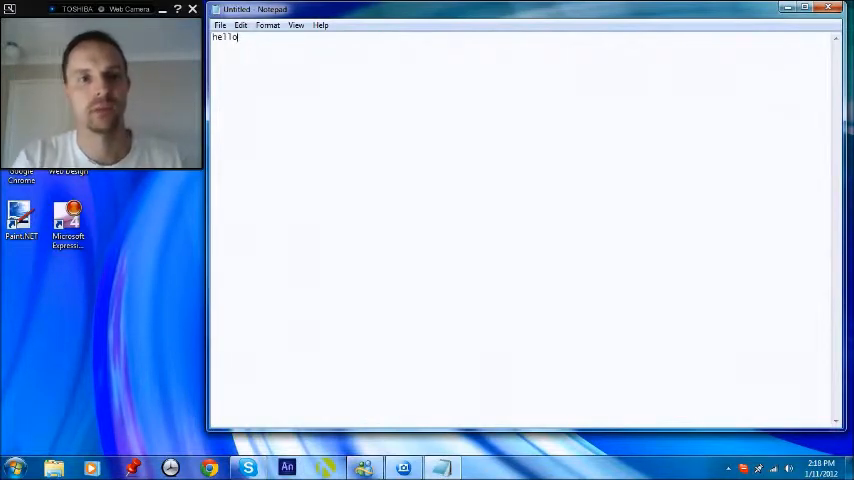
click(220, 24)
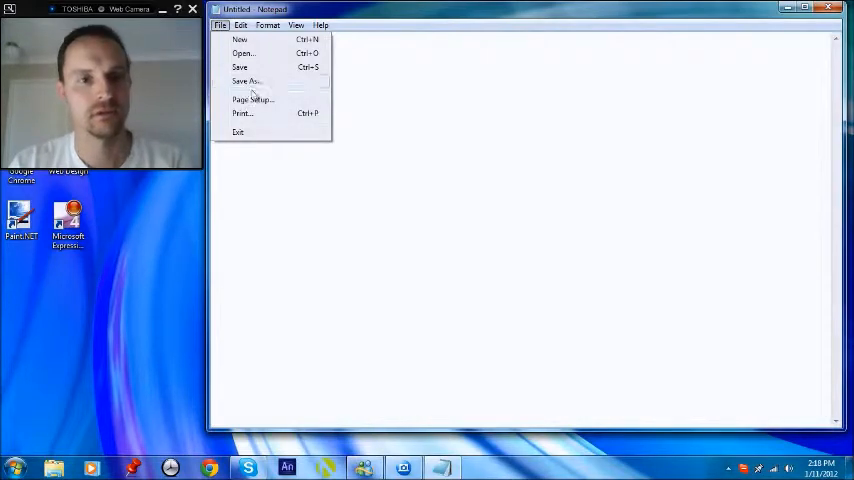
click(246, 80)
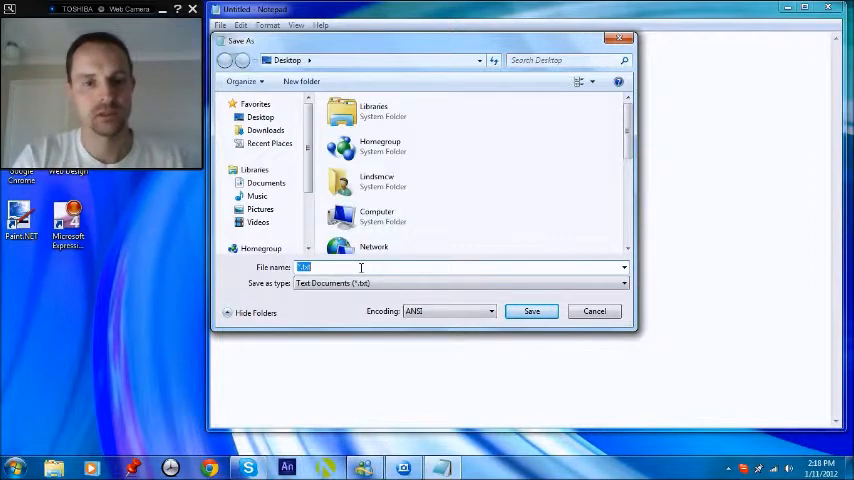
Save the document to the Desktop under the name hello.html.
text(hello)
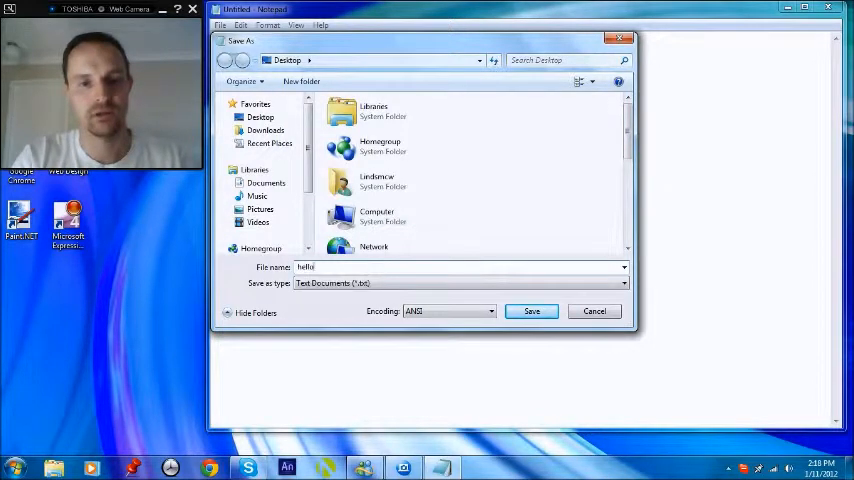
text(.html)
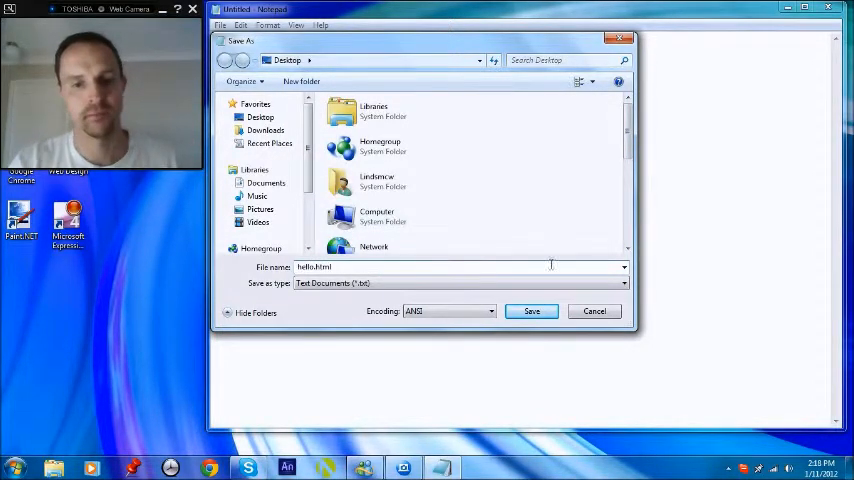
click(260, 116)
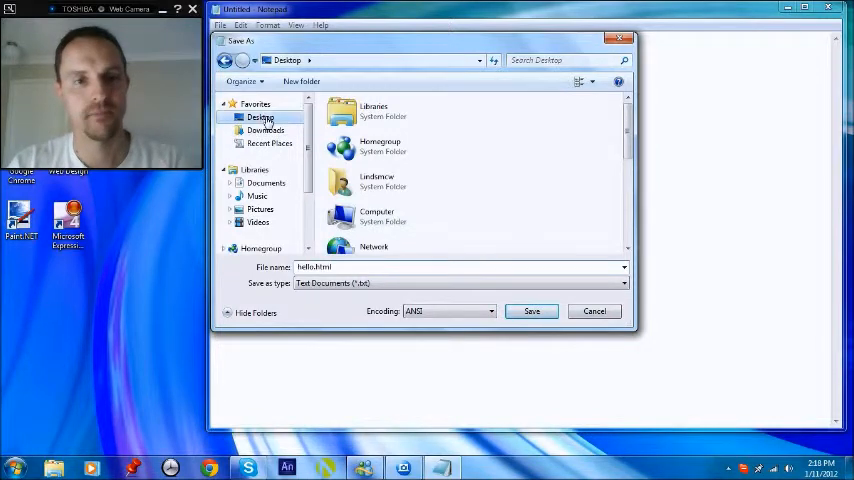
click(532, 312)
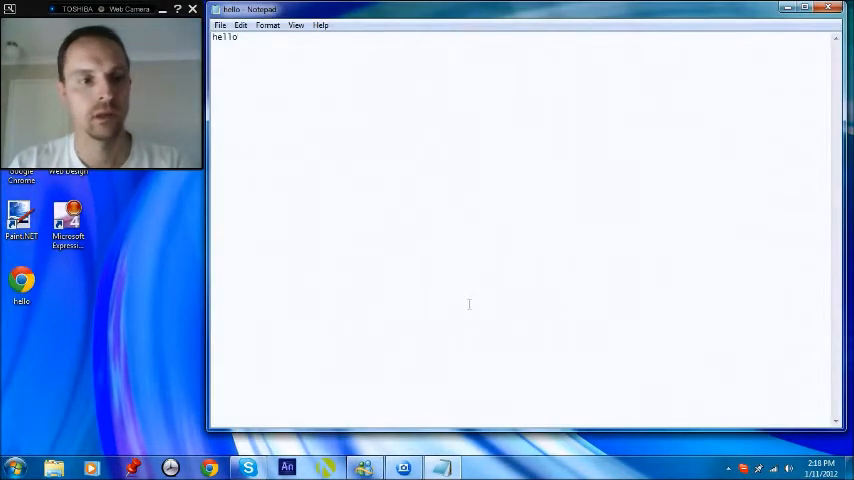
click(20, 284)
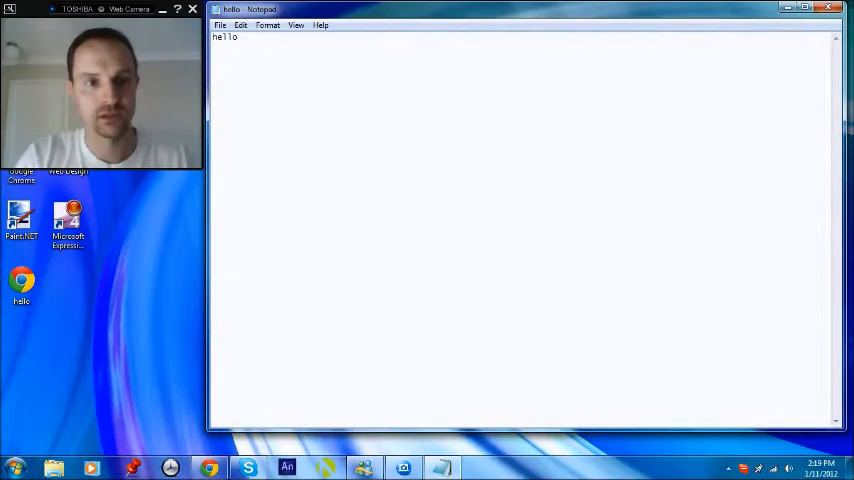
Write 'This is paragraph 1.' and 'This is paragraph 2.' on new lines below hello.
text(This is)
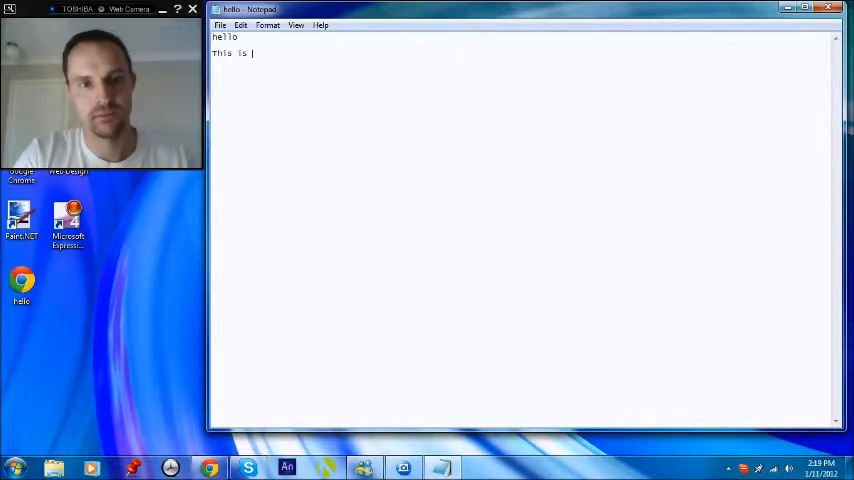
text(paragraph 1.)
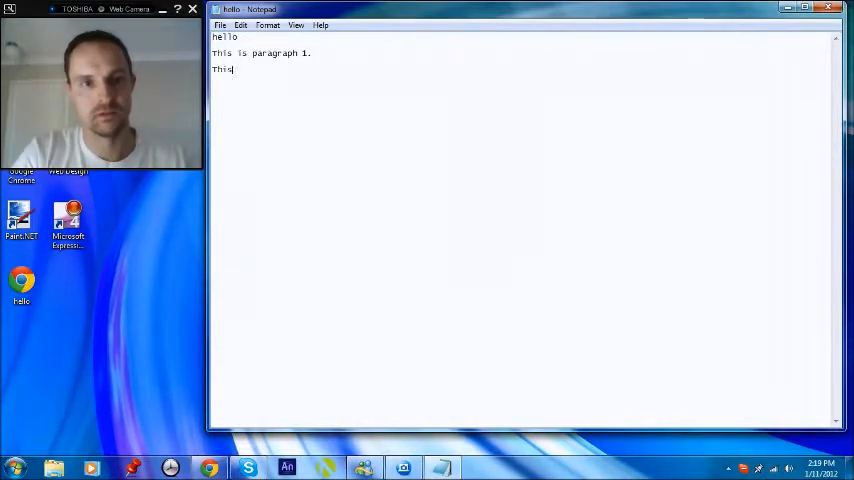
text(is paragraph)
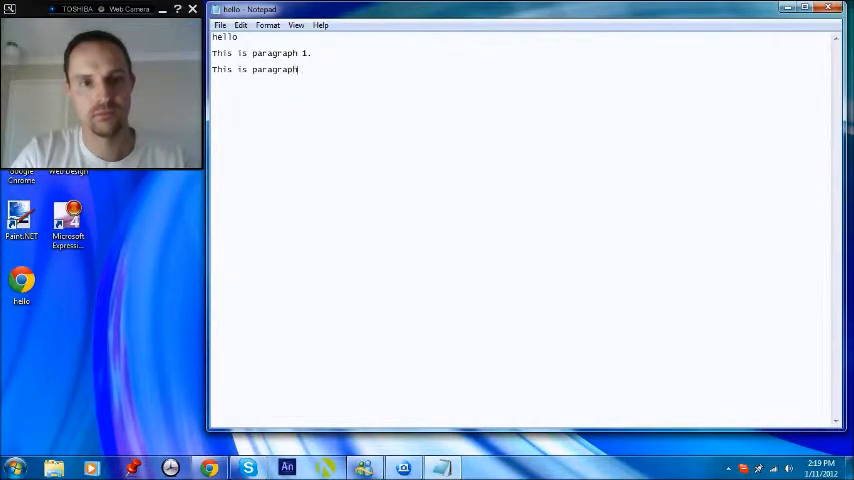
text(2.)
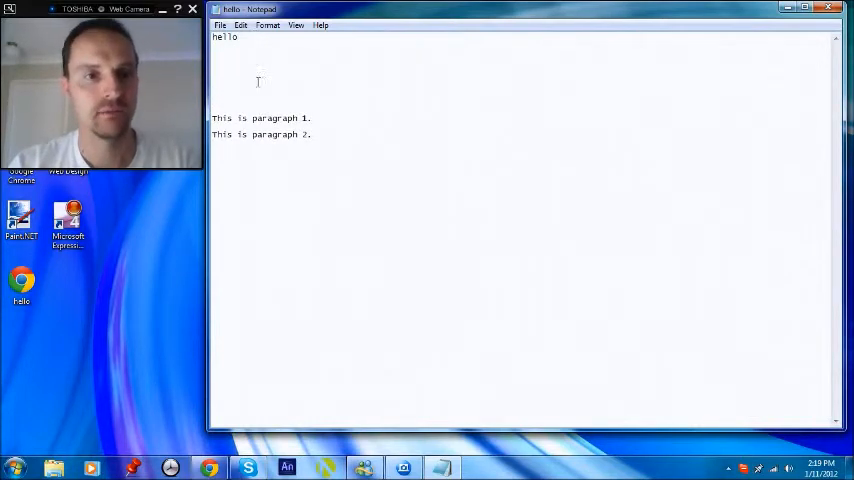
click(220, 24)
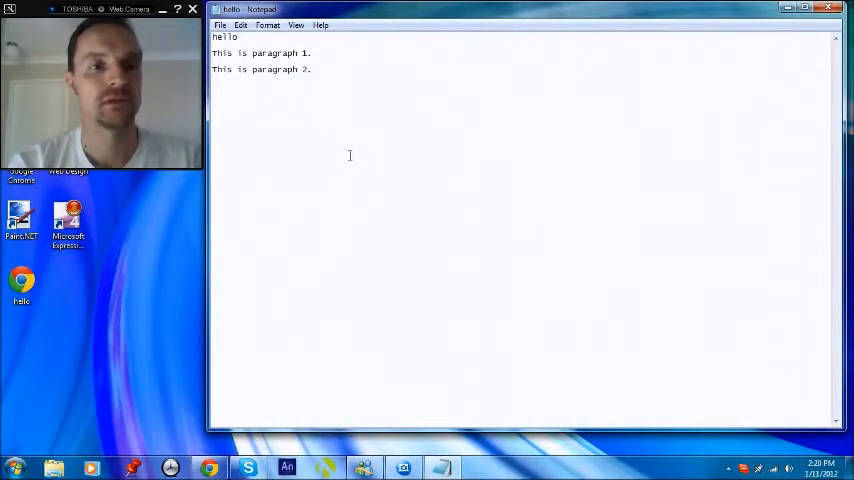
click(238, 38)
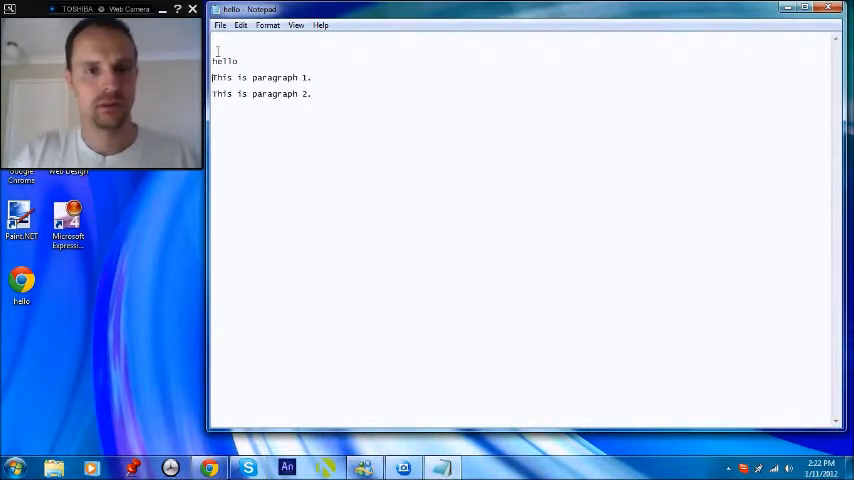
Wrap each paragraph line in <p>…</p> tags and hello in <h1>…</h1>.
text(<p>)
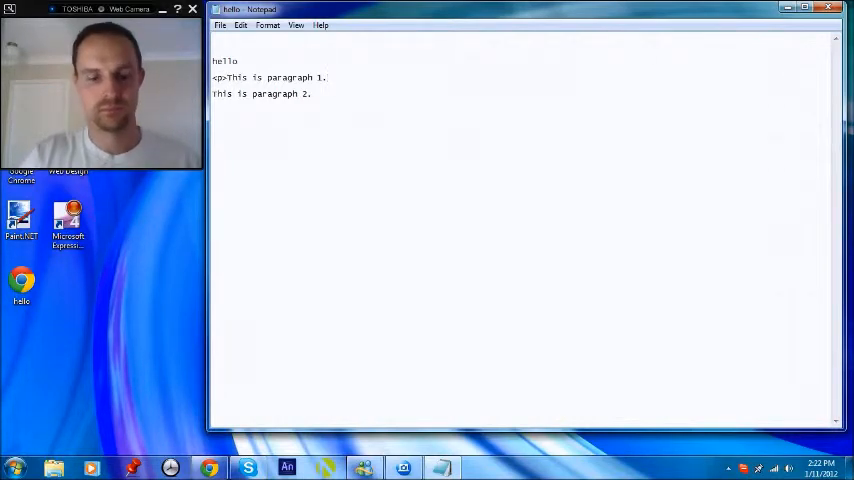
text(</p>)
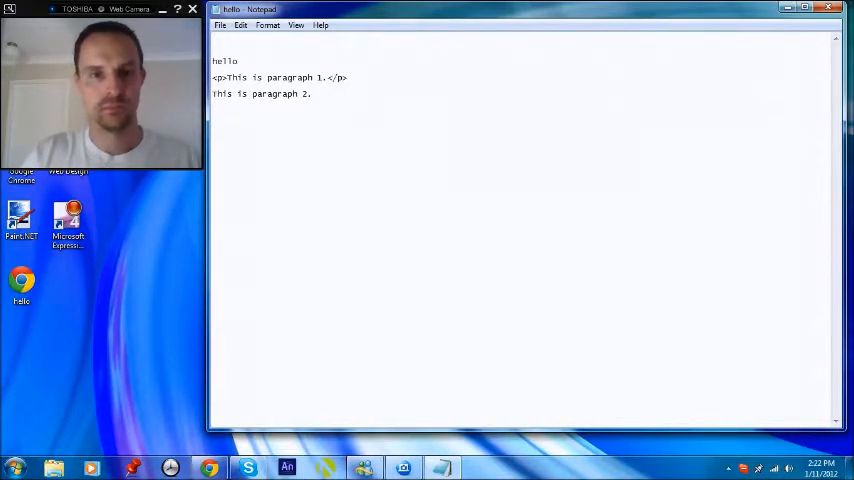
text(<)
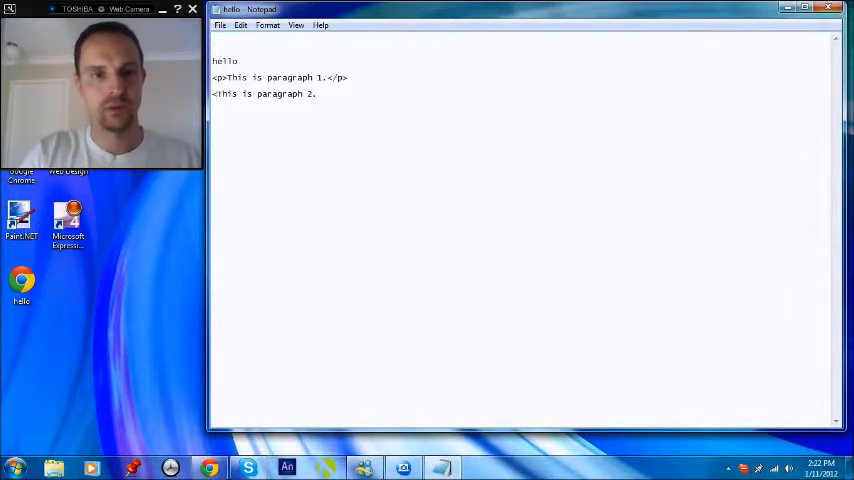
text(p>)
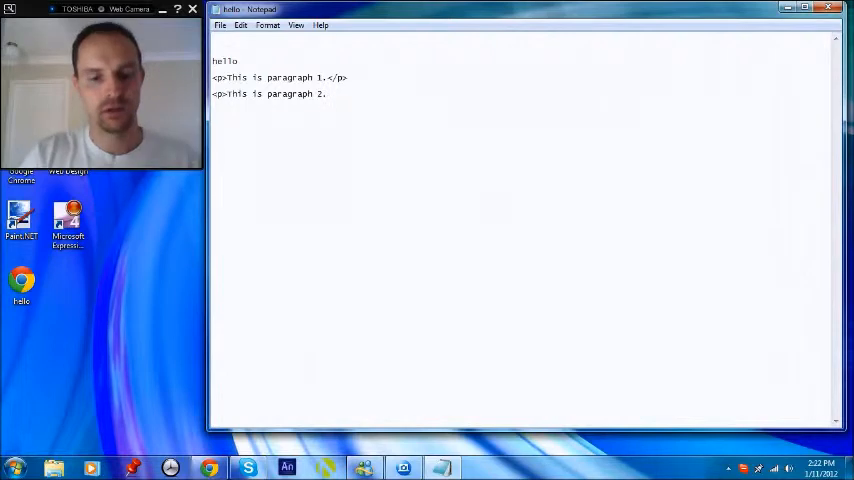
text(</p>)
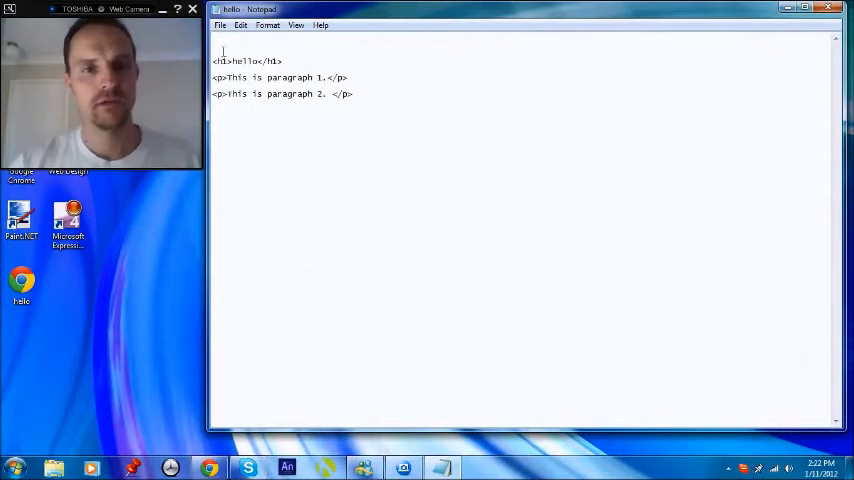
Reload hello.html in Chrome to show the heading above two paragraphs, then return to Notepad.
click(220, 24)
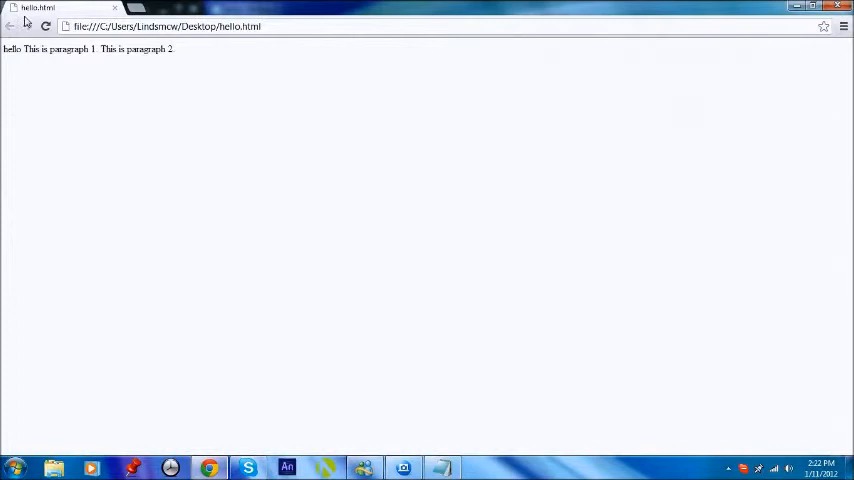
click(44, 28)
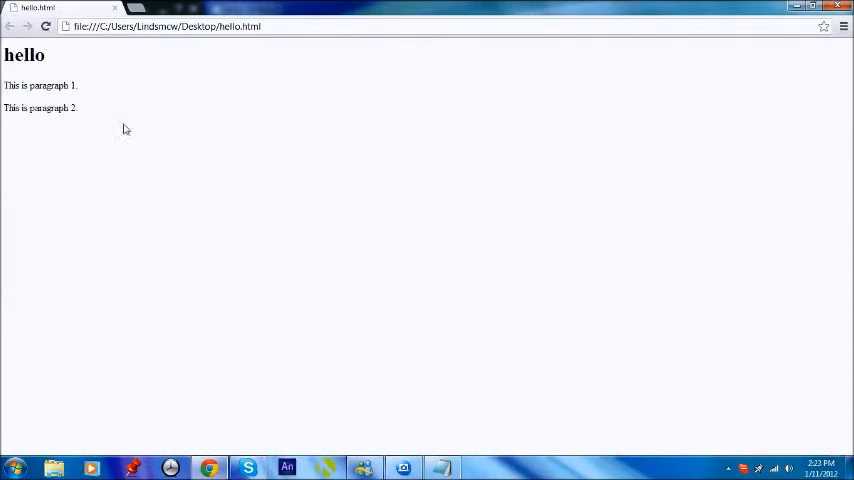
double_click(24, 56)
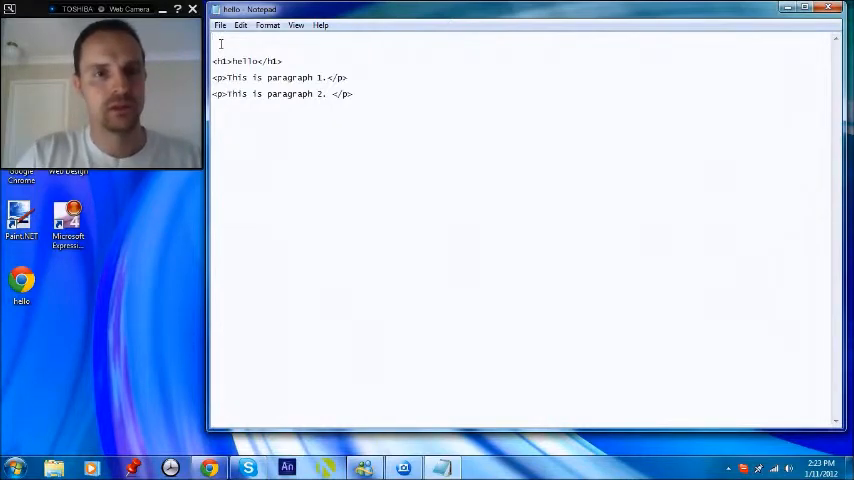
Enclose the content in <html>…</html> and add a <head> section at the top.
text(<)
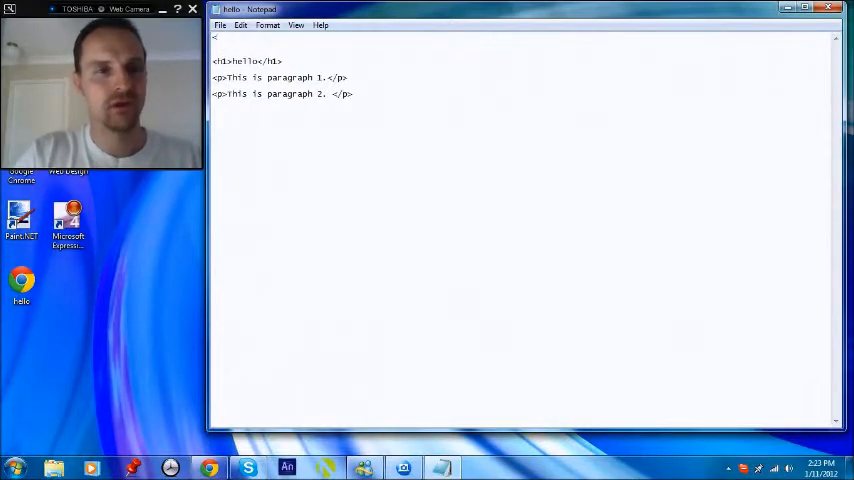
text(html>)
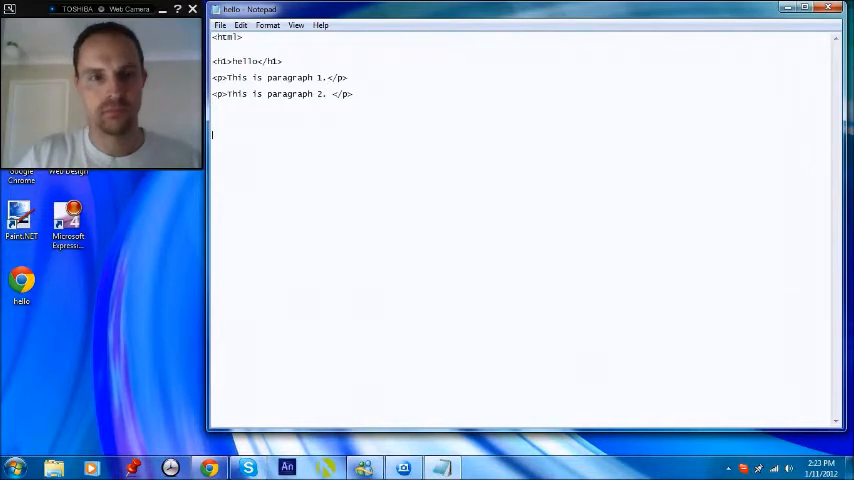
text(</html>)
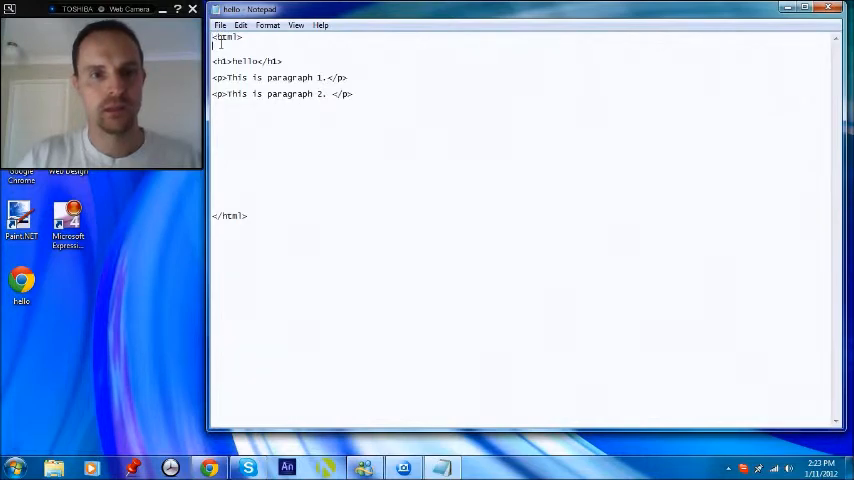
text(<head>)
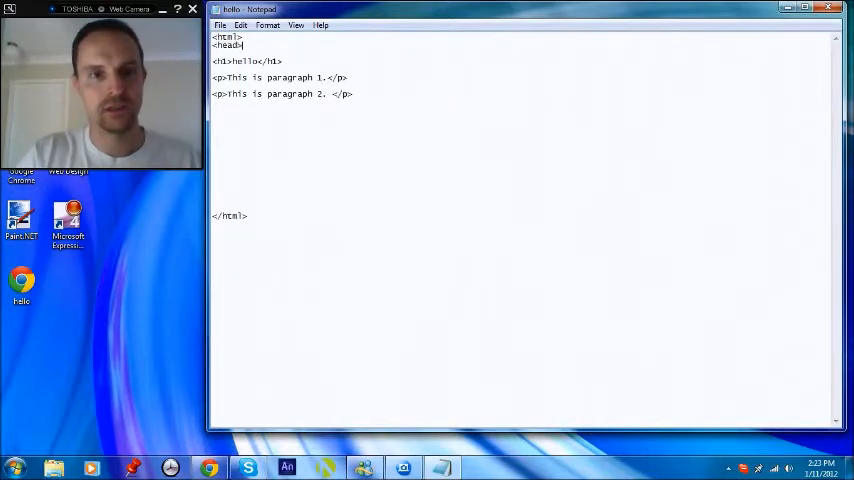
key(enter)
text(</head>)
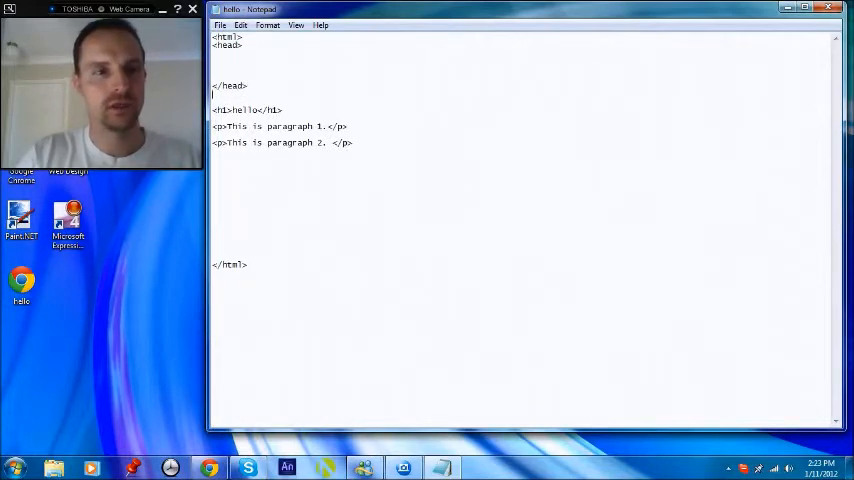
Add <body>…</body> around the content and <title>Hello</title> inside head.
text(<body>)
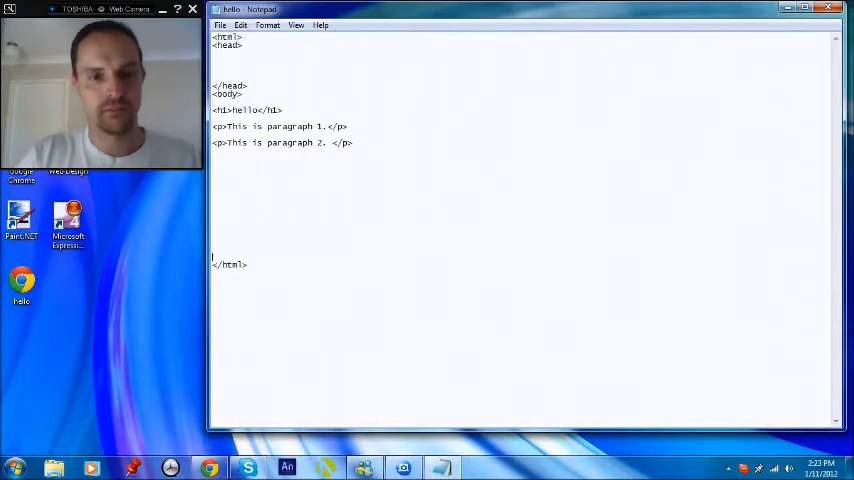
text(</body>)
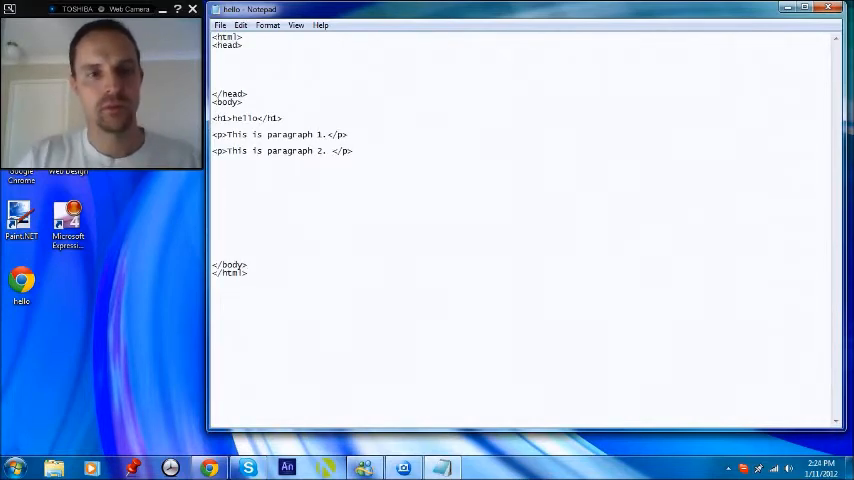
text(<title>)
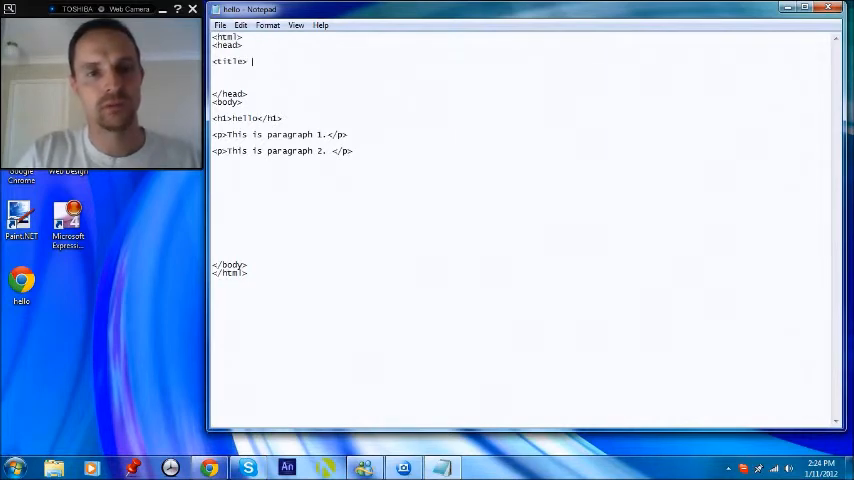
text(Hello)
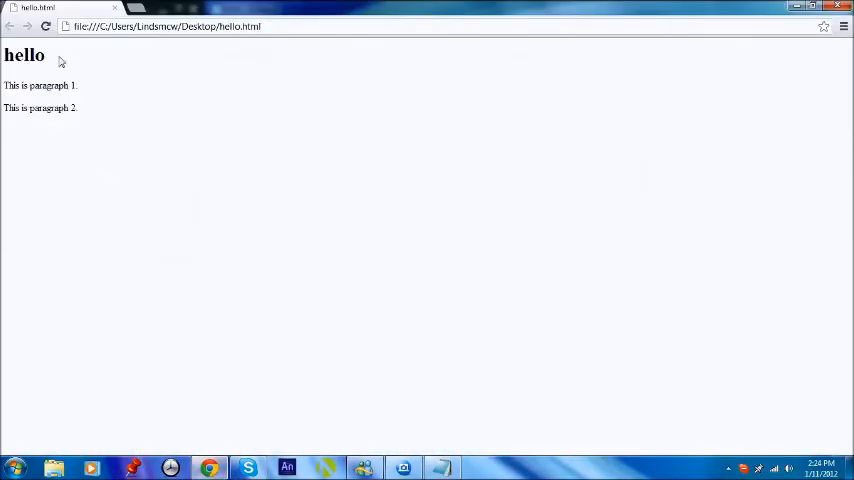
Reload hello.html in Chrome so the tab shows the title Hello.
click(46, 26)
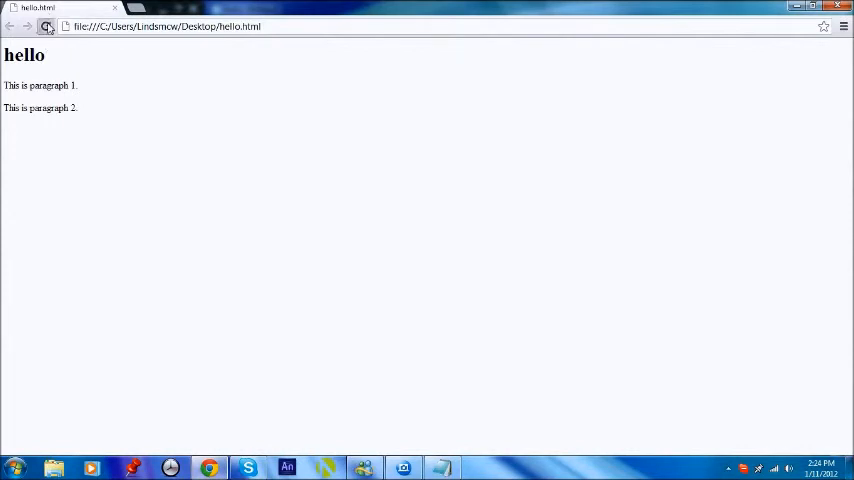
click(46, 26)
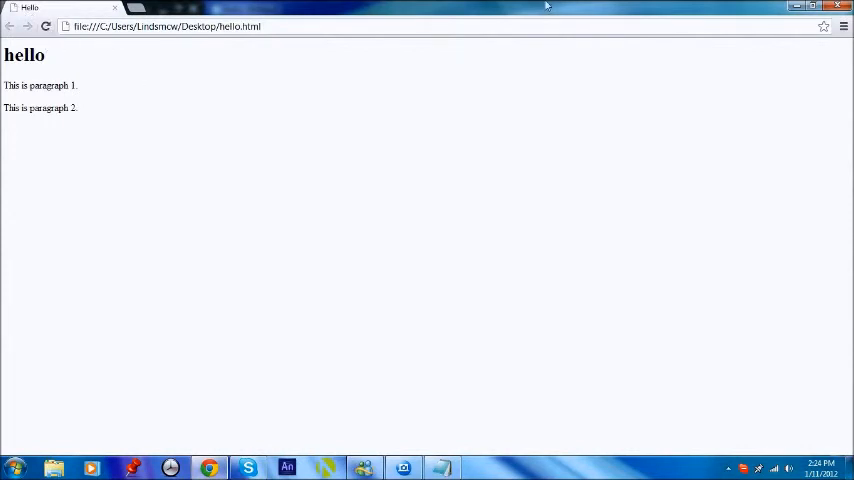